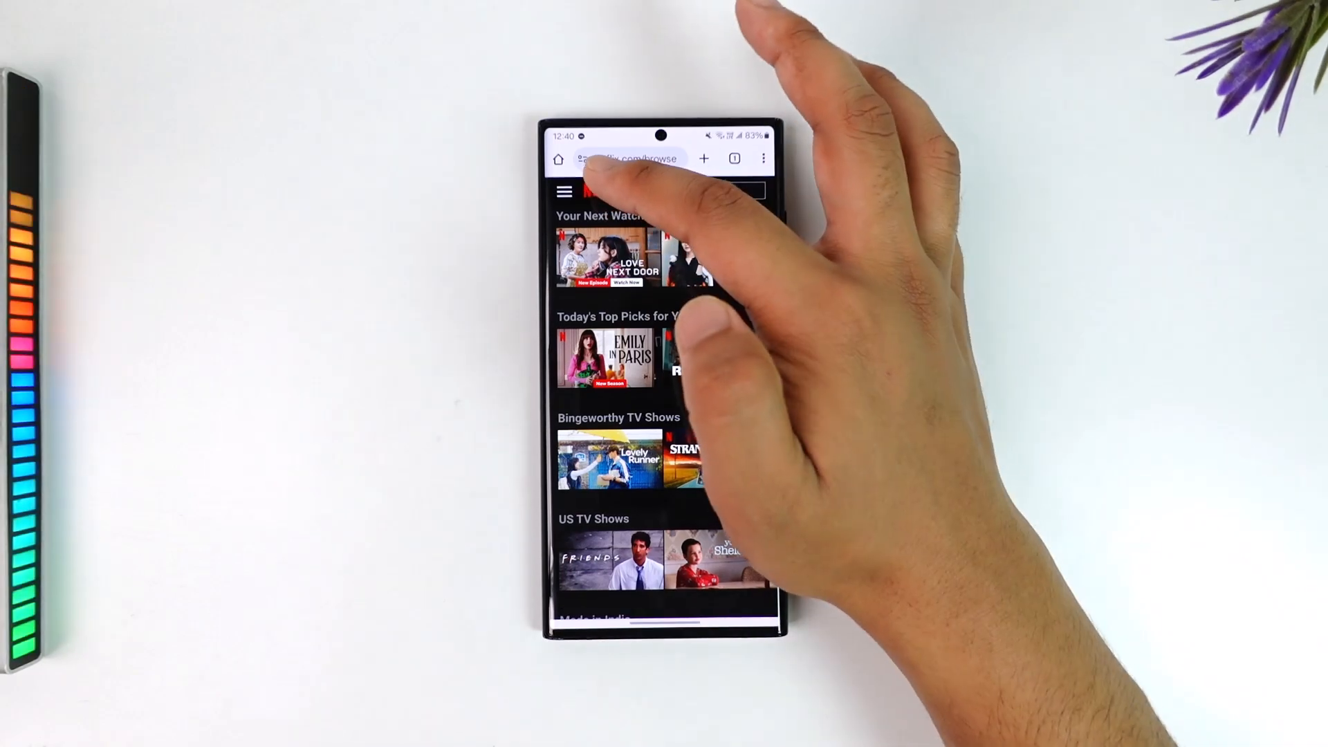
- Go to the Netflix Account overview page at netflix.com/account
left_click(567, 192)
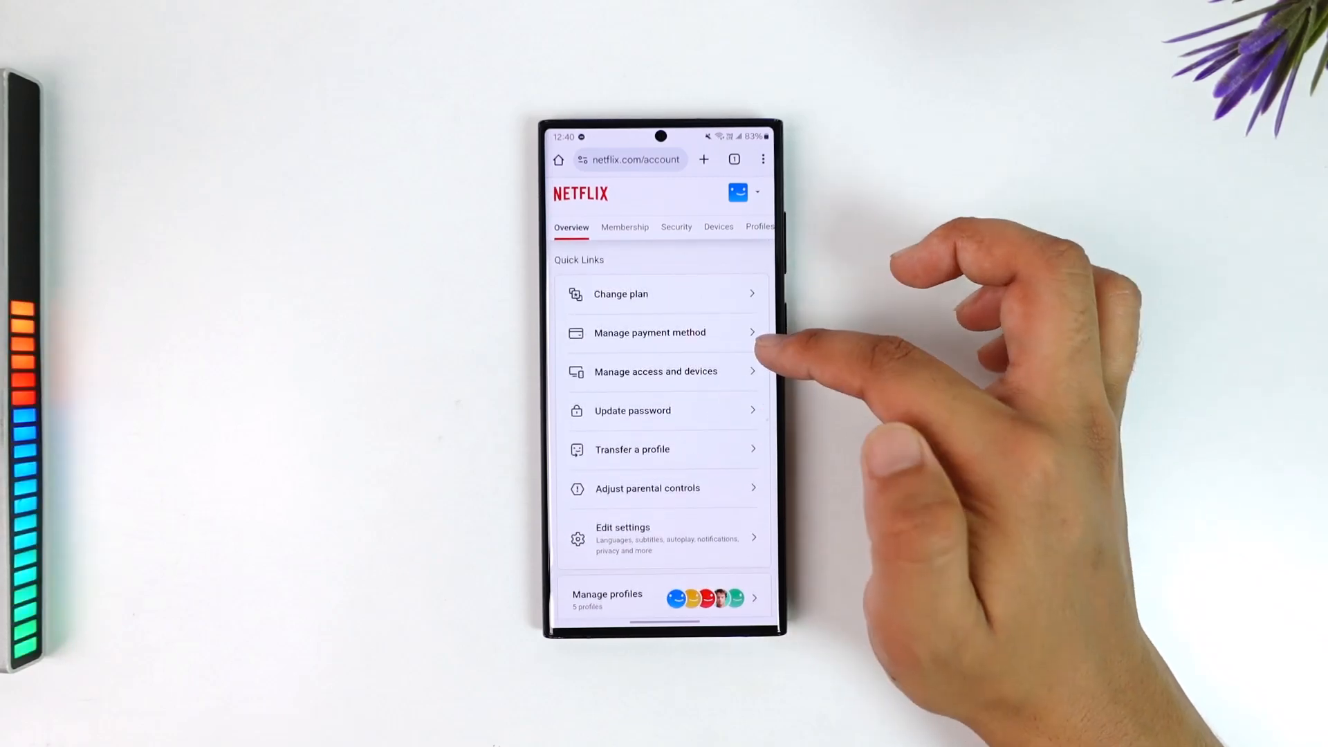
- Reach Manage payment method and start adding a payment method for after the credit
left_click(649, 332)
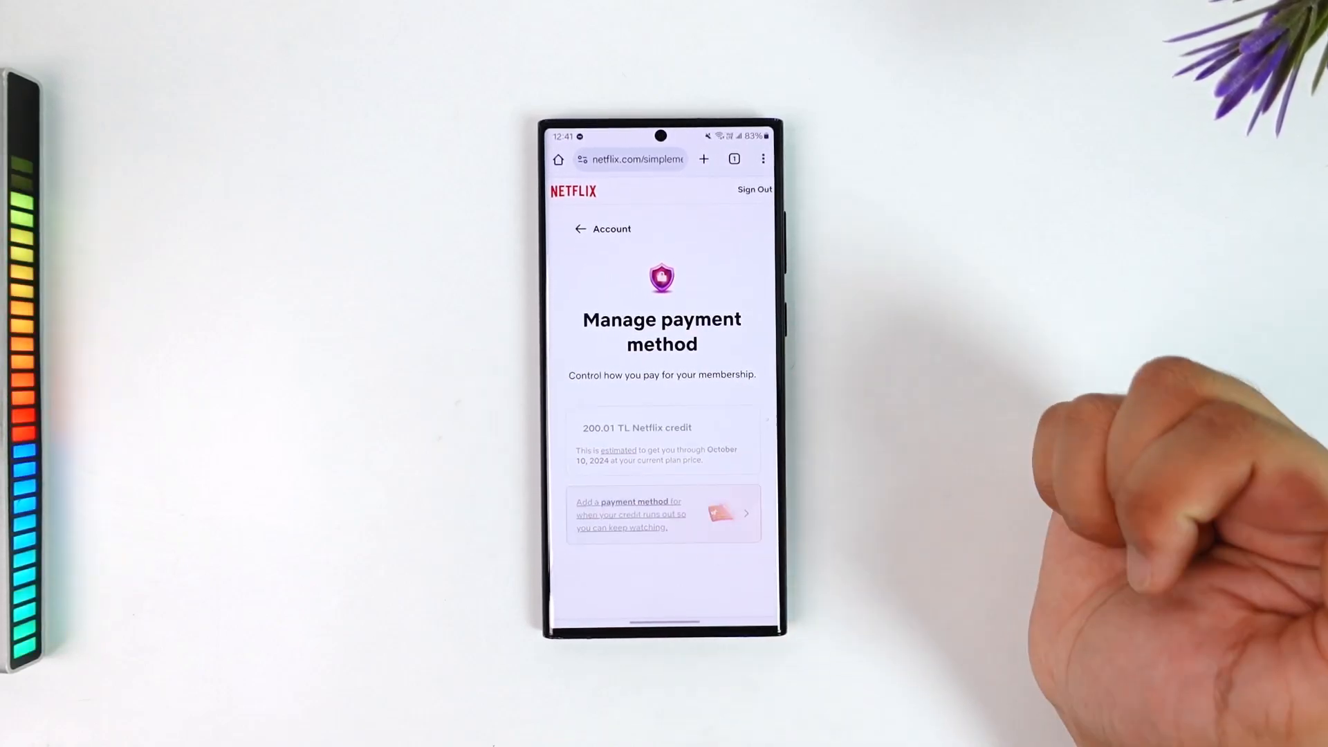
left_click(630, 514)
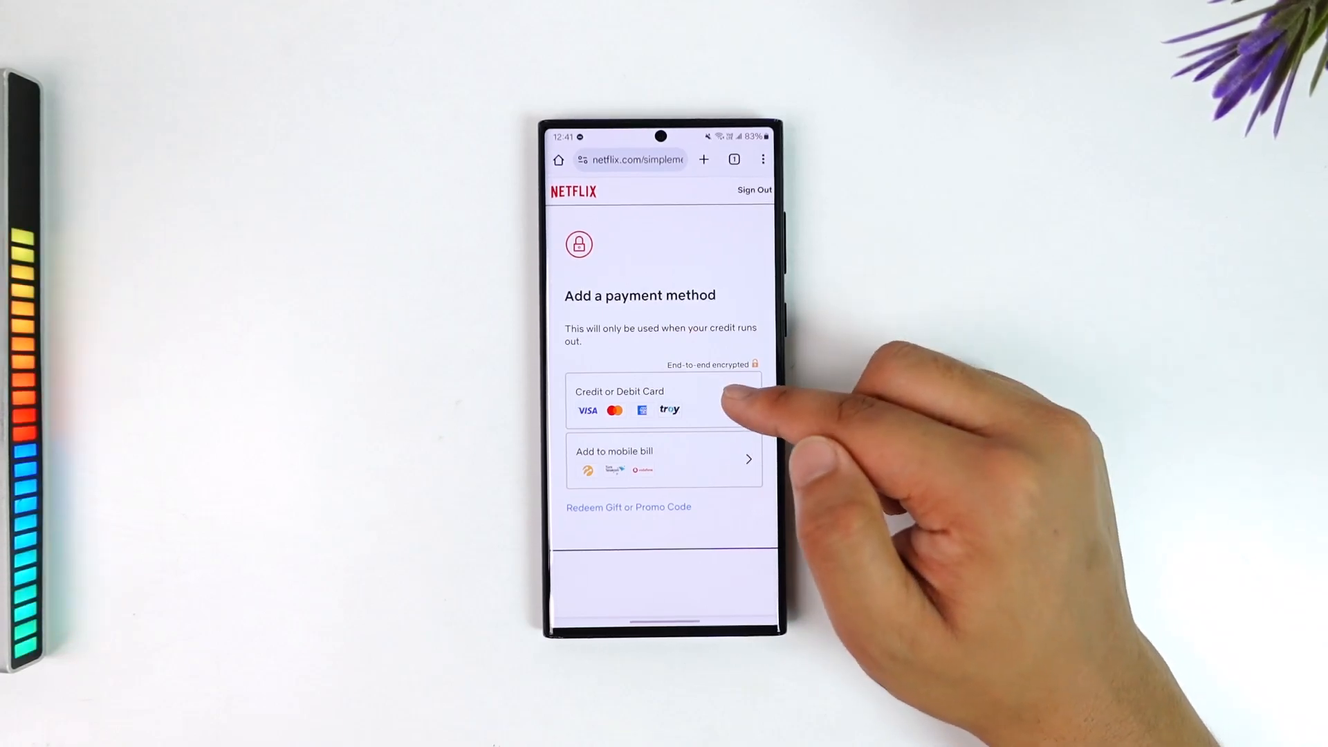
- Choose Credit or Debit Card and look over the Enter payment details form
left_click(661, 401)
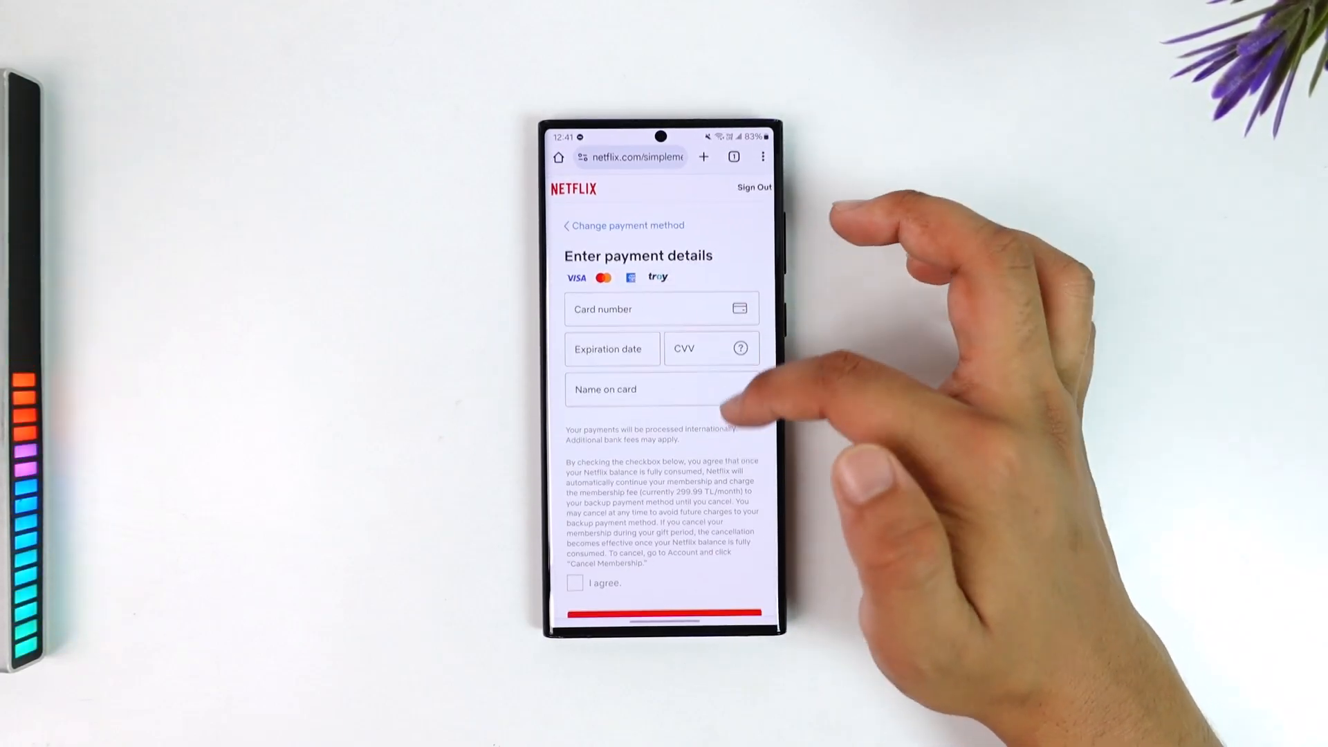
scroll("down", 3)
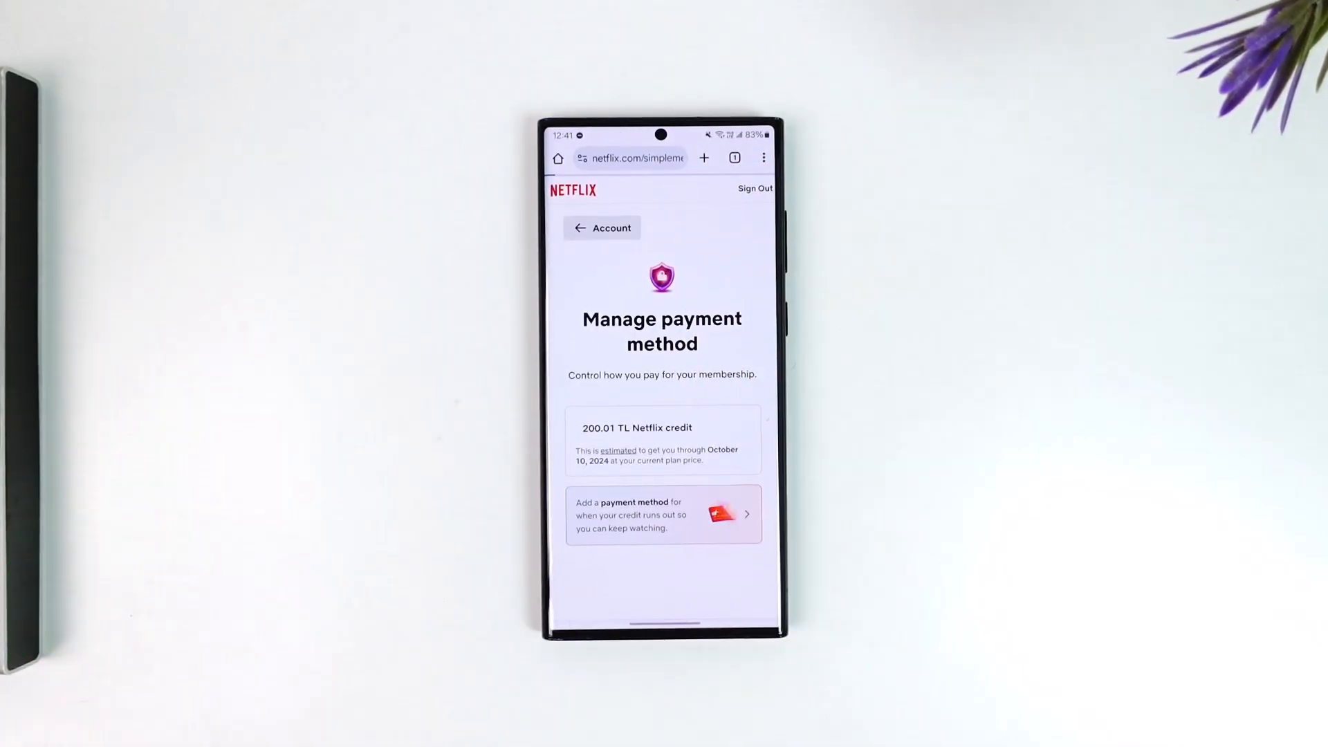
left_click(580, 227)
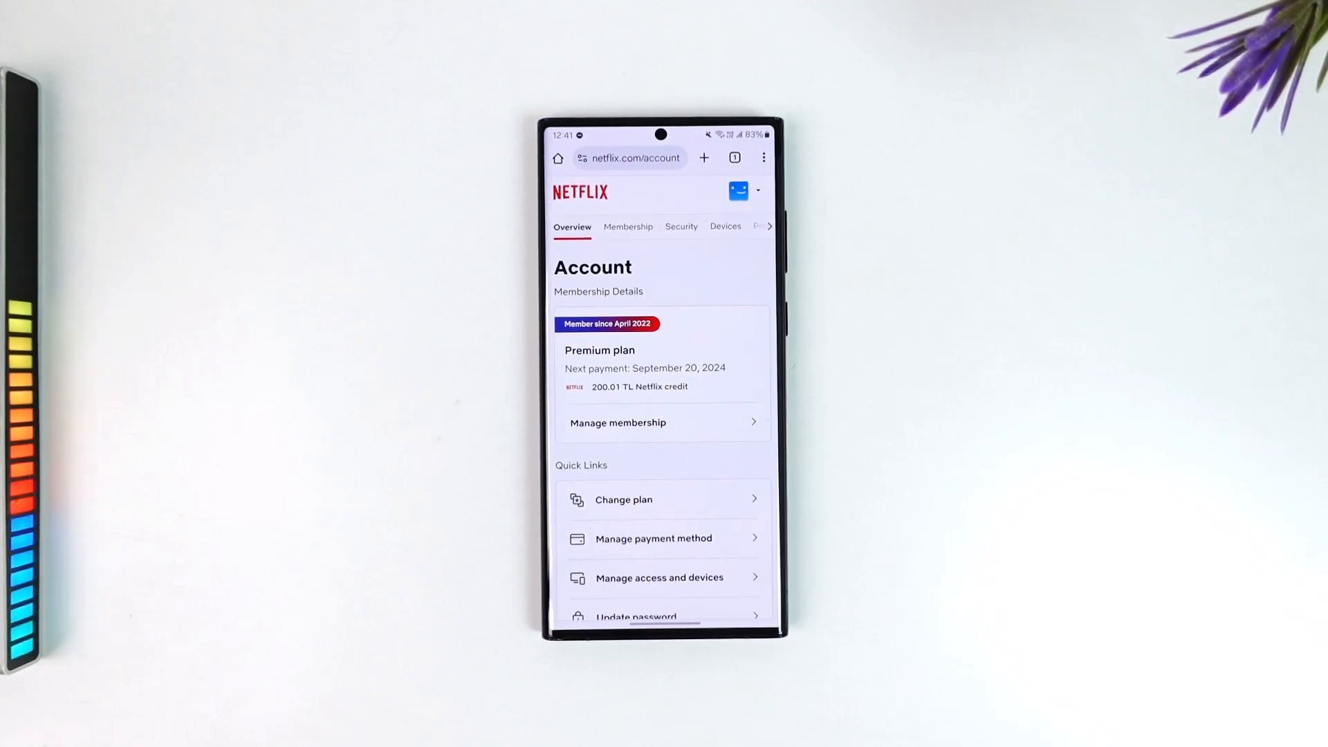
left_click(653, 538)
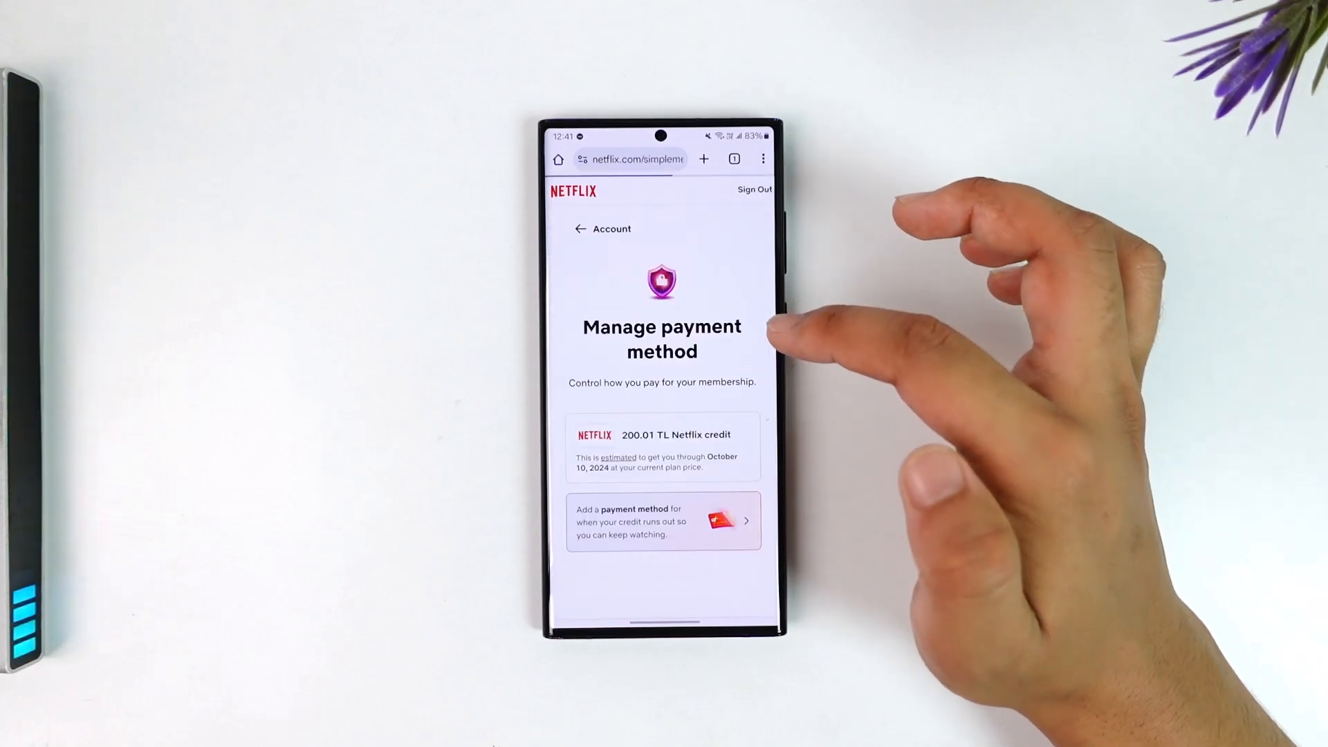